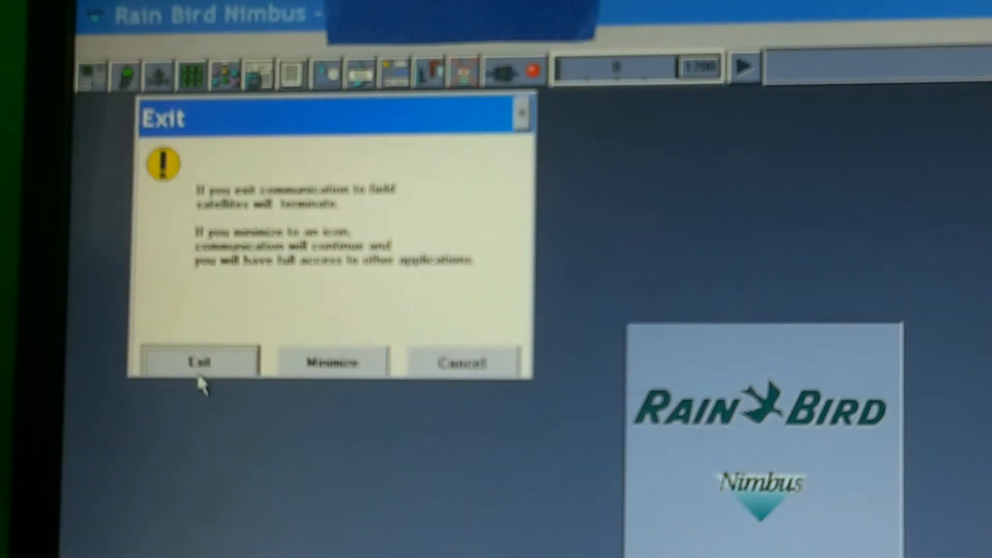
Confirm Exit in the warning dialog, ending communication with the field satellites.
{"action": "left_click", "coordinate": [198, 361]}
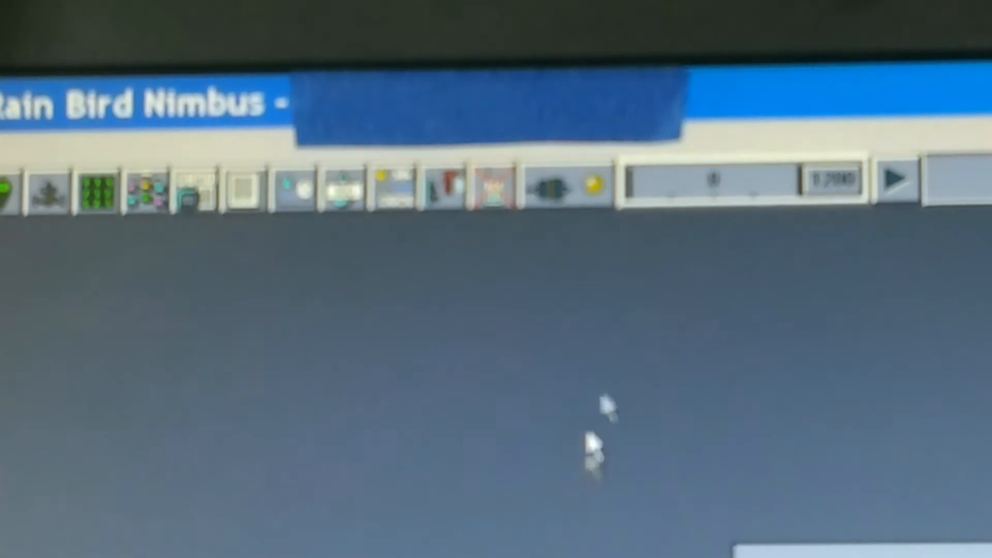
{"action": "mouse_move", "coordinate": [617, 235]}
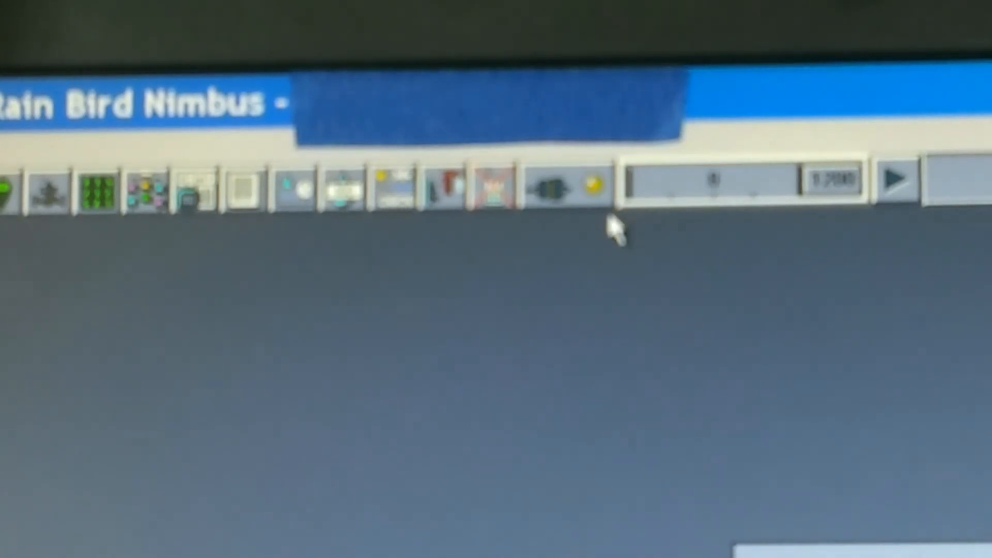